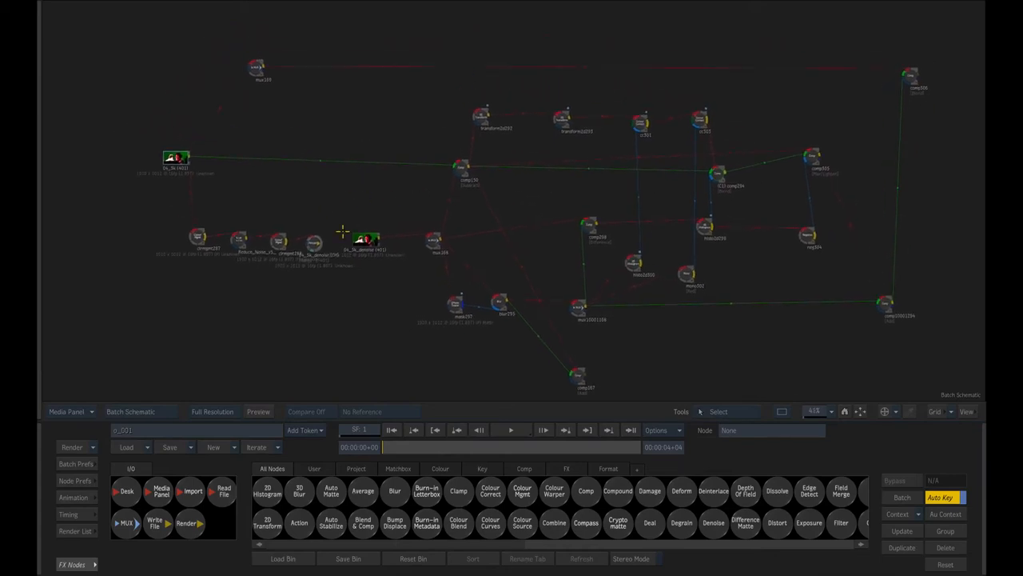
Step: Select the source clip, then the comp node producing the pink defocused green-screen result
left_click(360, 239)
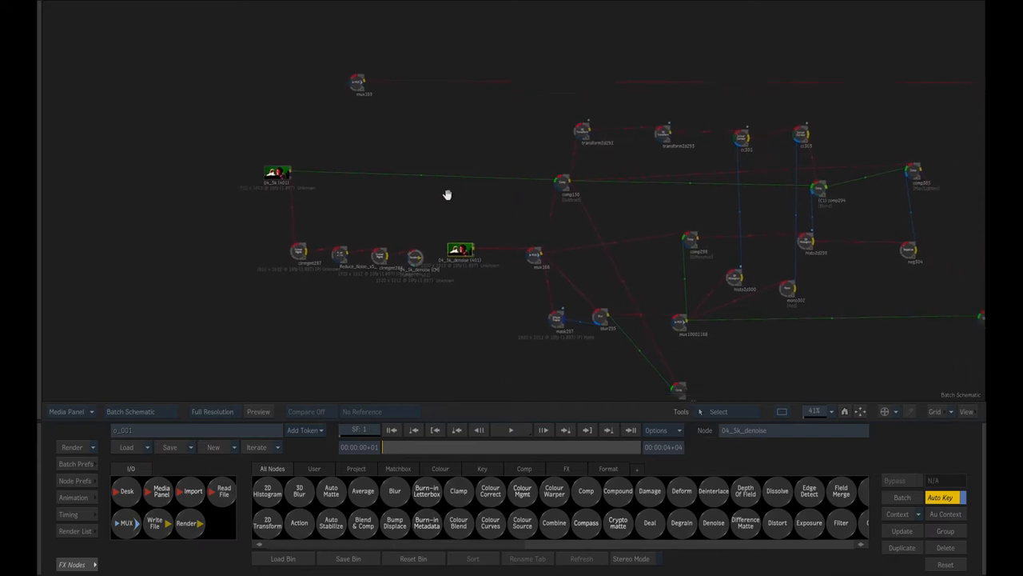
left_click_drag(448, 193, 426, 199)
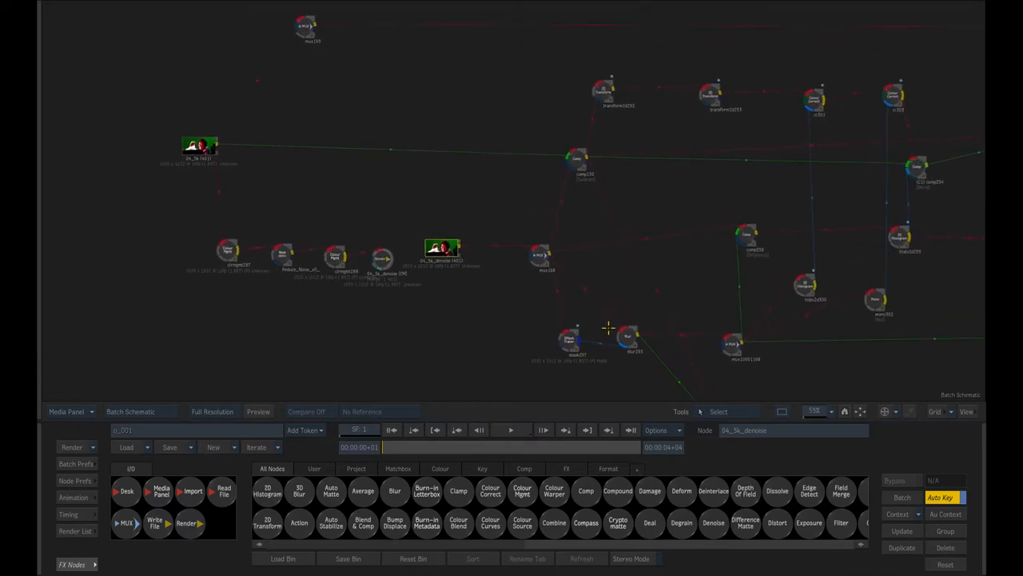
mouse_move(314, 121)
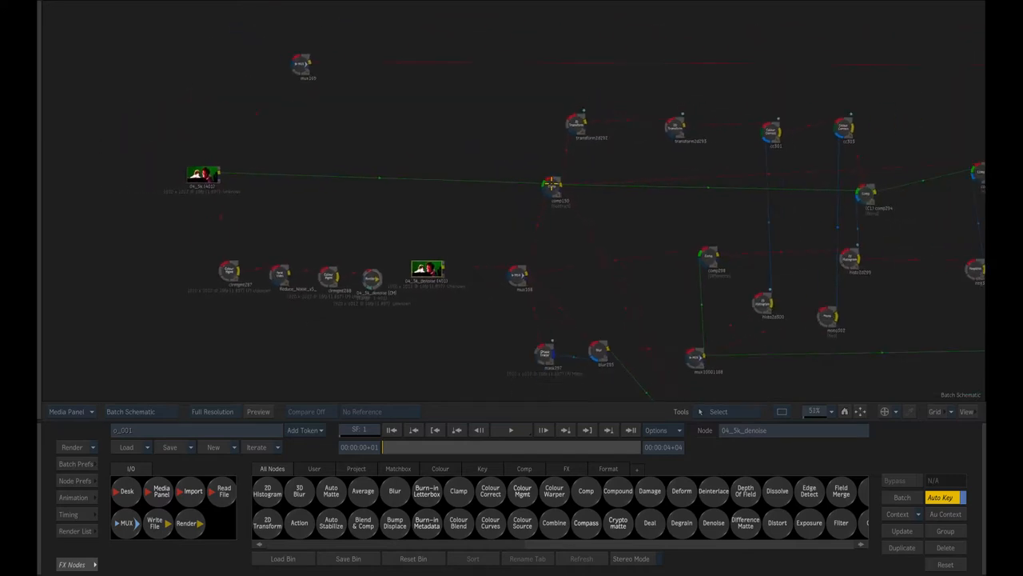
left_click(546, 172)
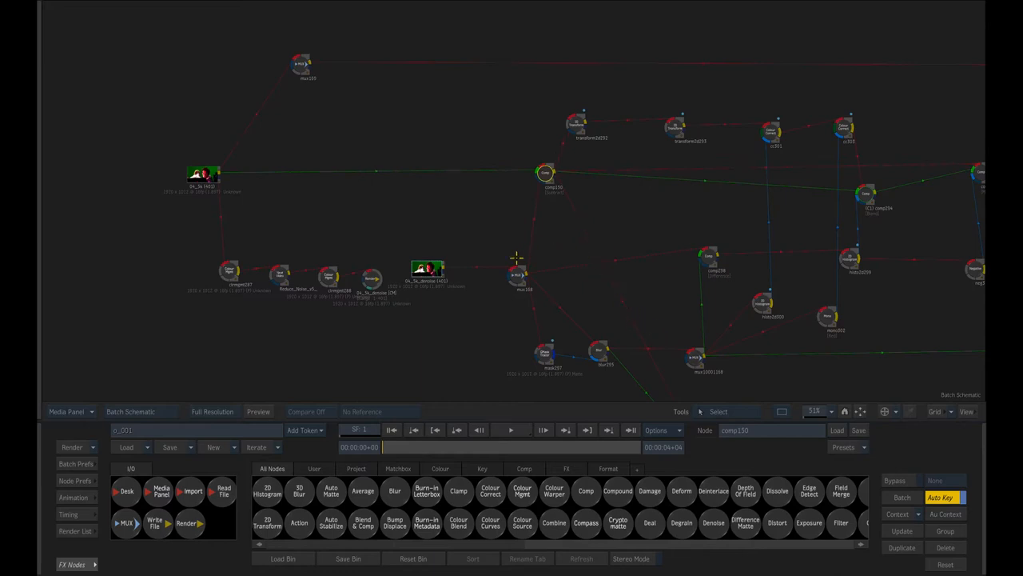
mouse_move(541, 227)
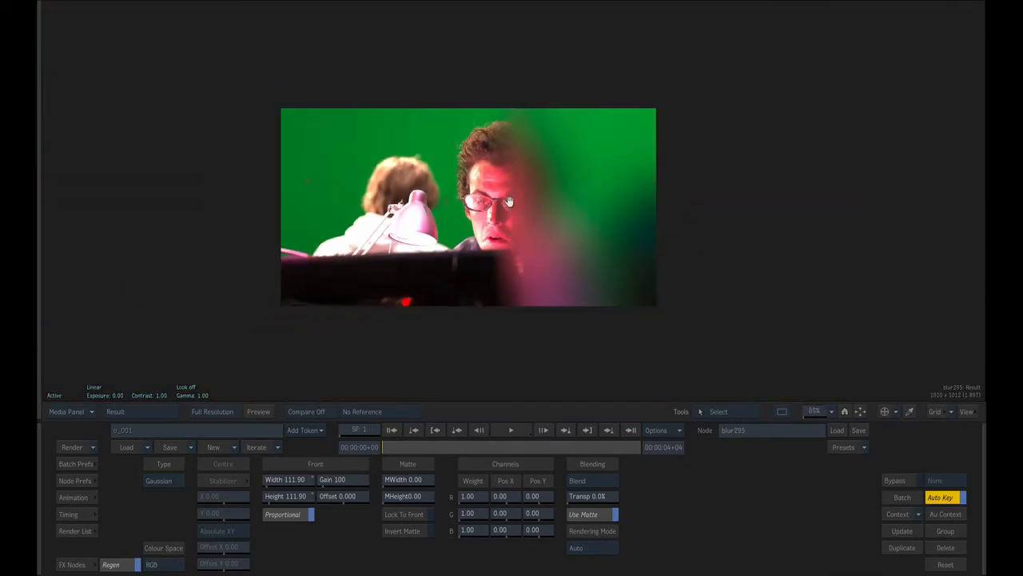
mouse_move(556, 296)
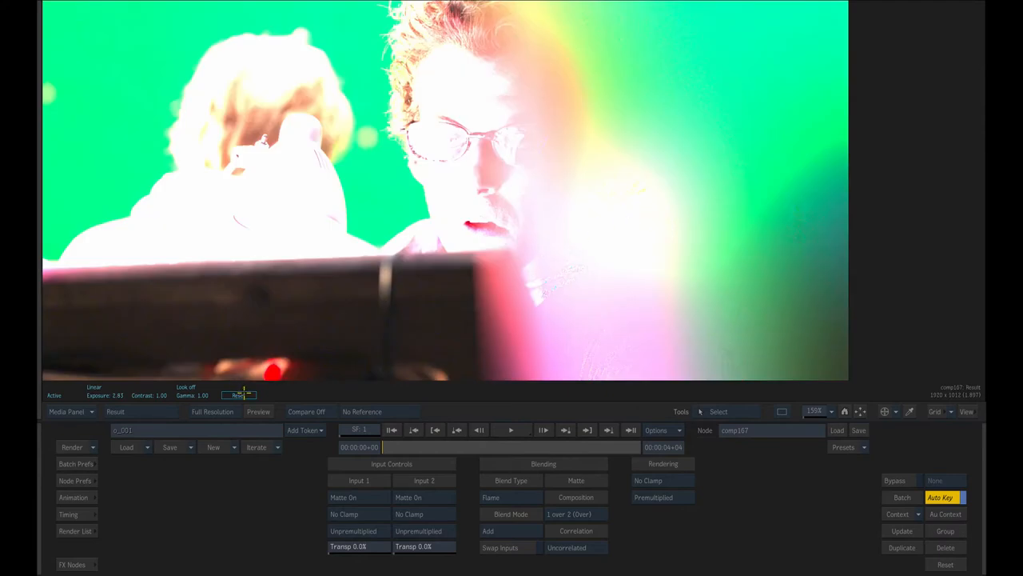
Step: Reset the viewer exposure back to normal
left_click(238, 395)
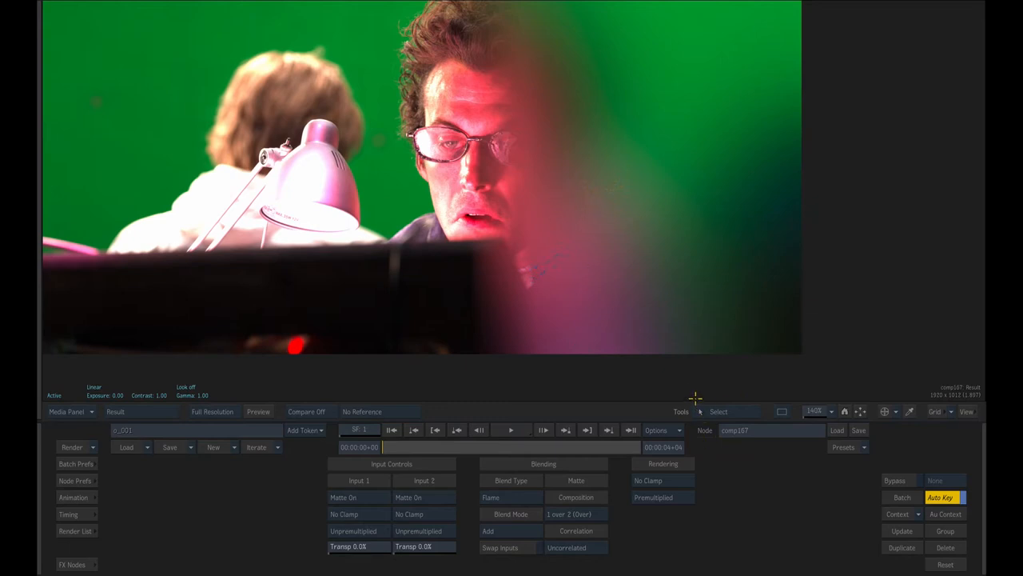
mouse_move(681, 327)
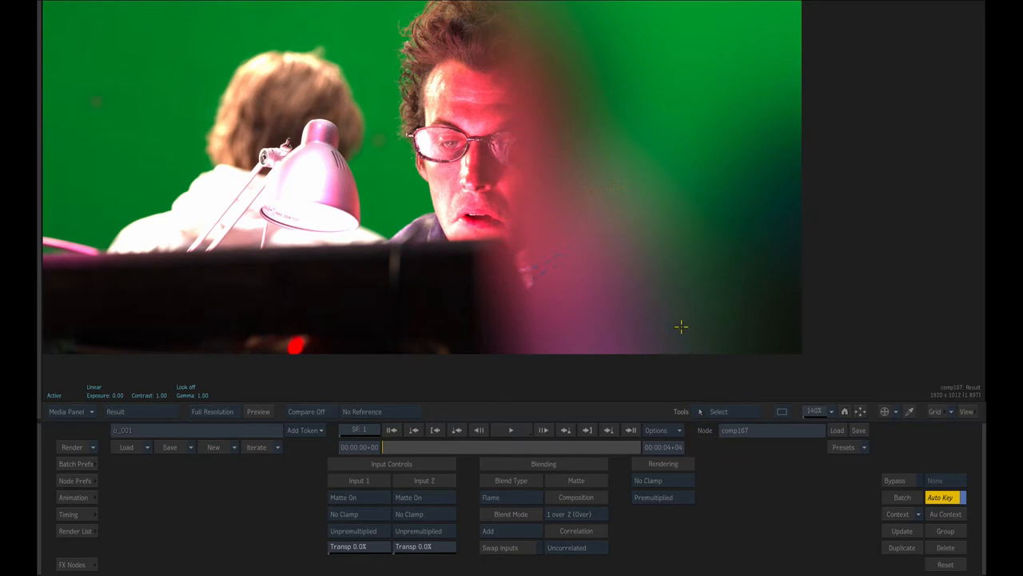
mouse_move(582, 176)
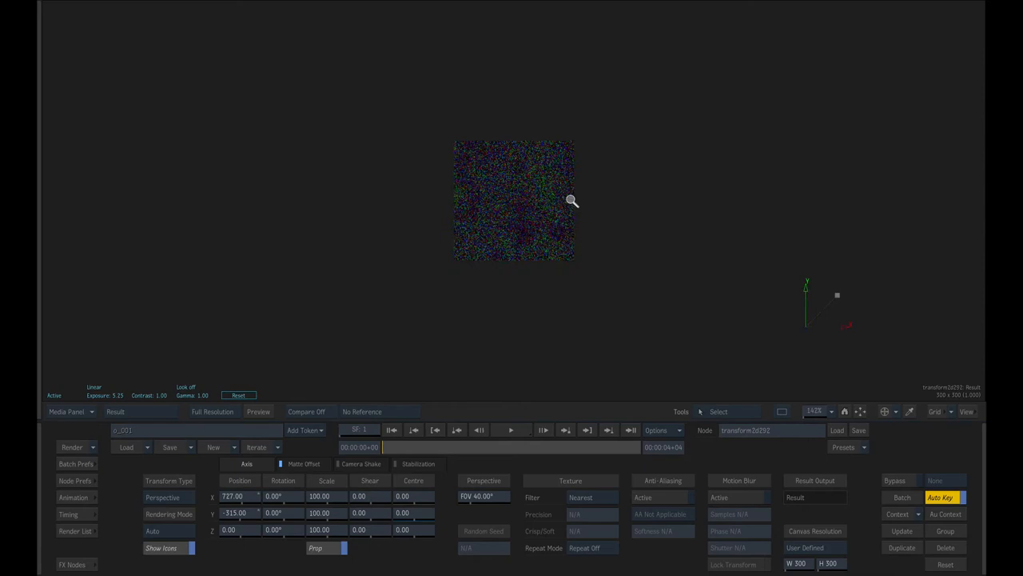
Step: Return to the Batch schematic with the grain Transform node selected
left_click(116, 411)
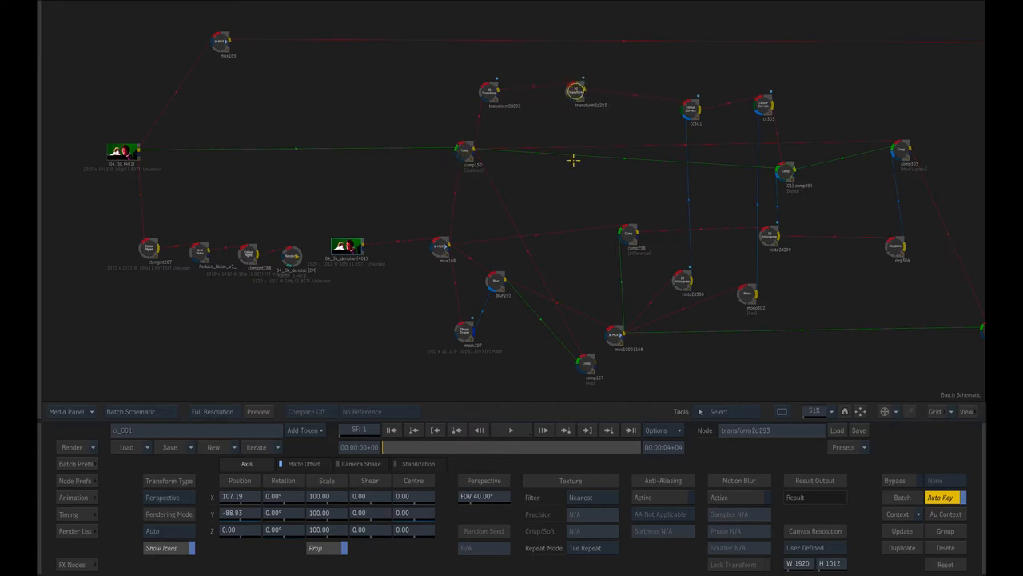
left_click(583, 91)
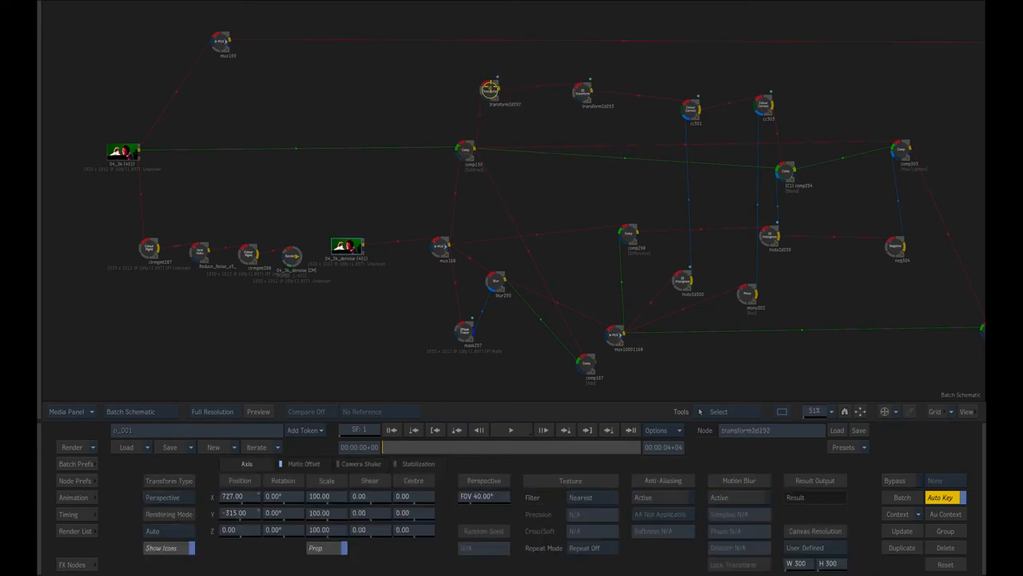
Step: Set the grain Transform's Repeat Mode to Tile Repeat so the patch covers the frame
left_click(579, 89)
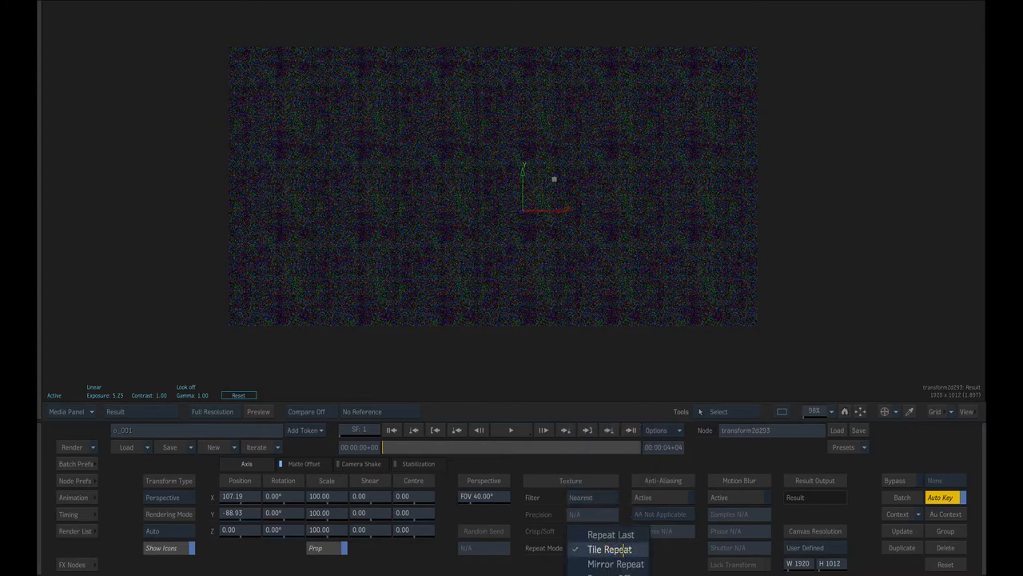
left_click(611, 550)
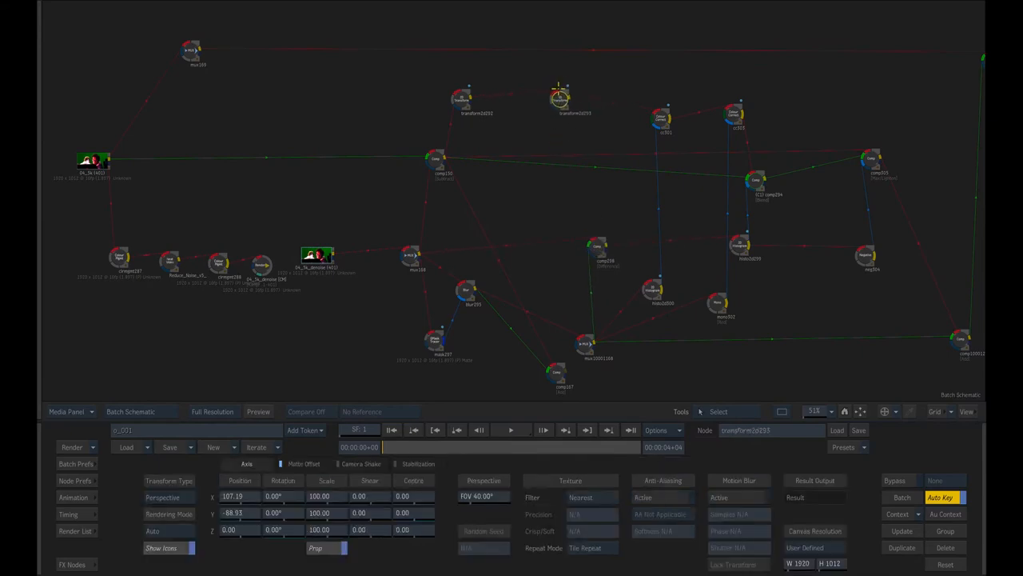
Step: Select the Difference-blend comp node and view its result isolating the modified areas
left_click(560, 94)
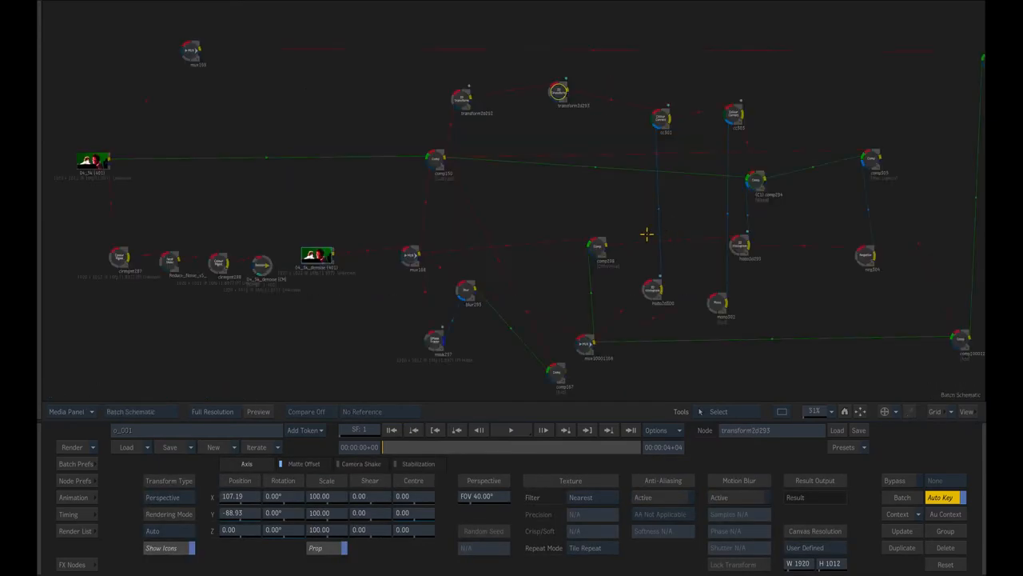
left_click(605, 243)
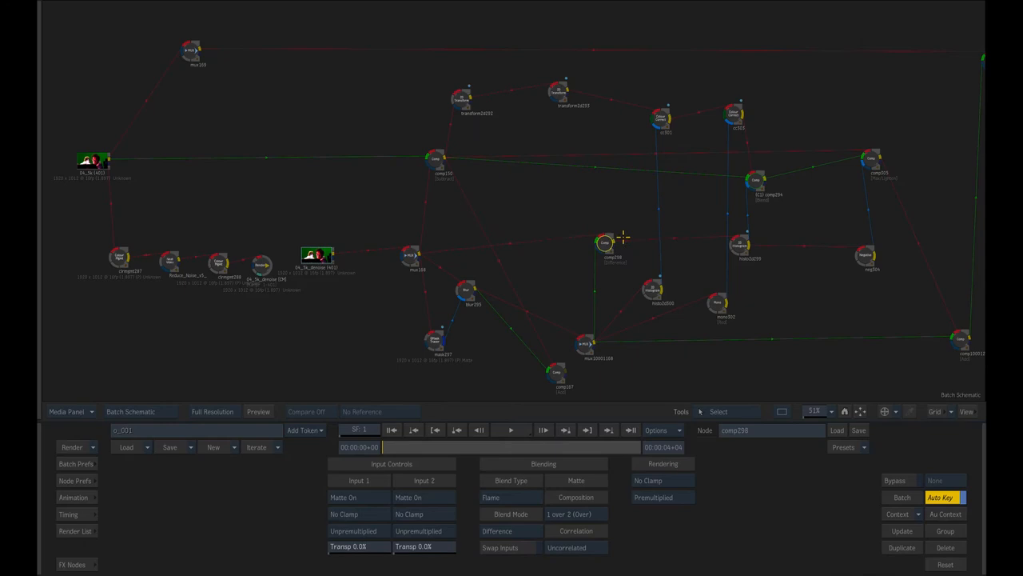
left_click(412, 256)
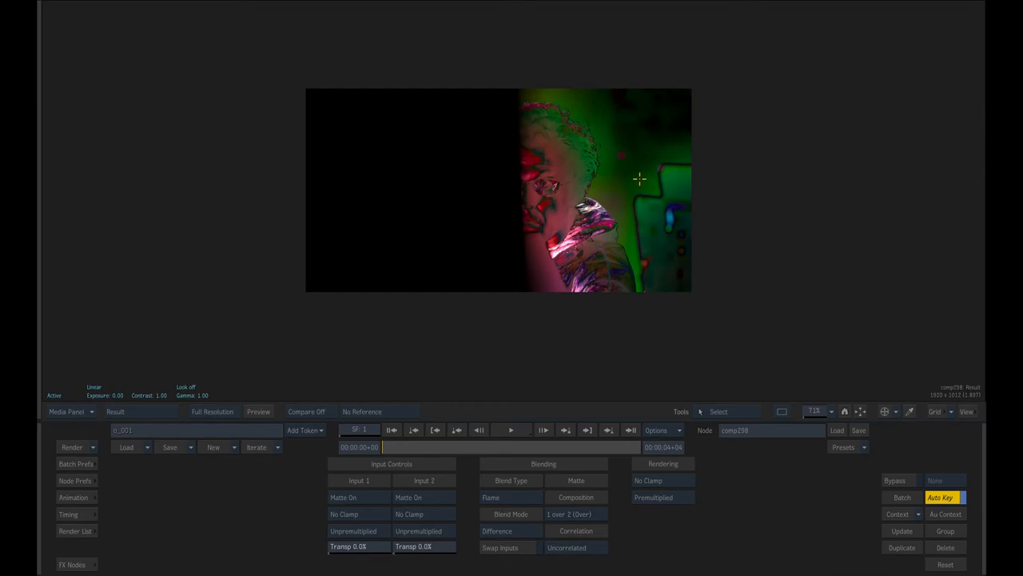
mouse_move(643, 160)
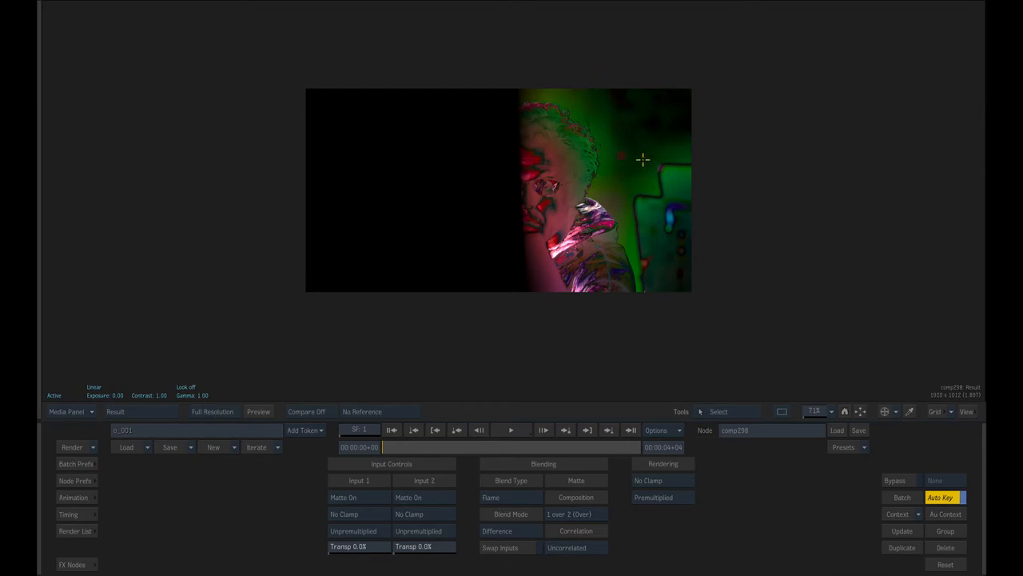
mouse_move(710, 220)
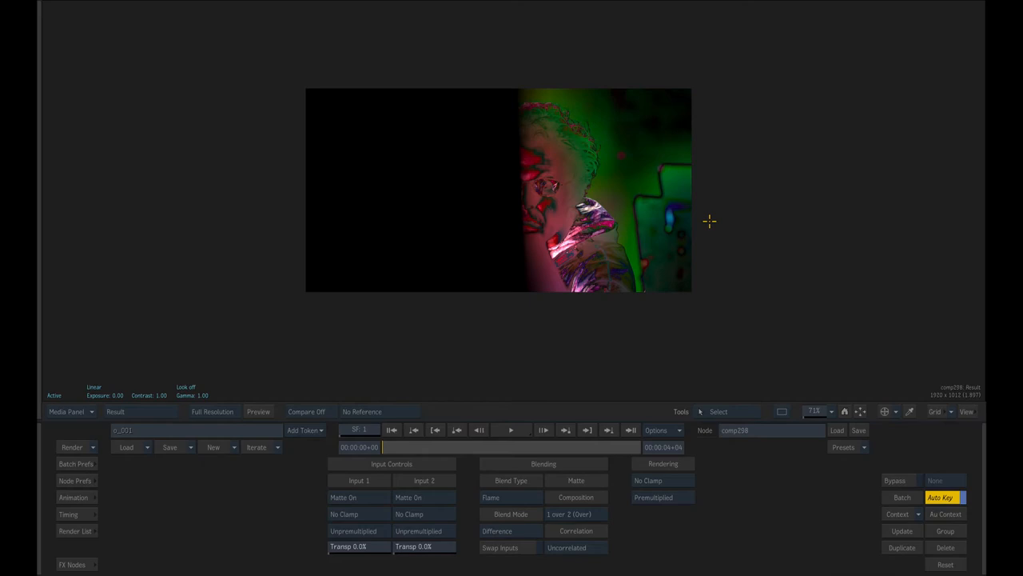
mouse_move(665, 57)
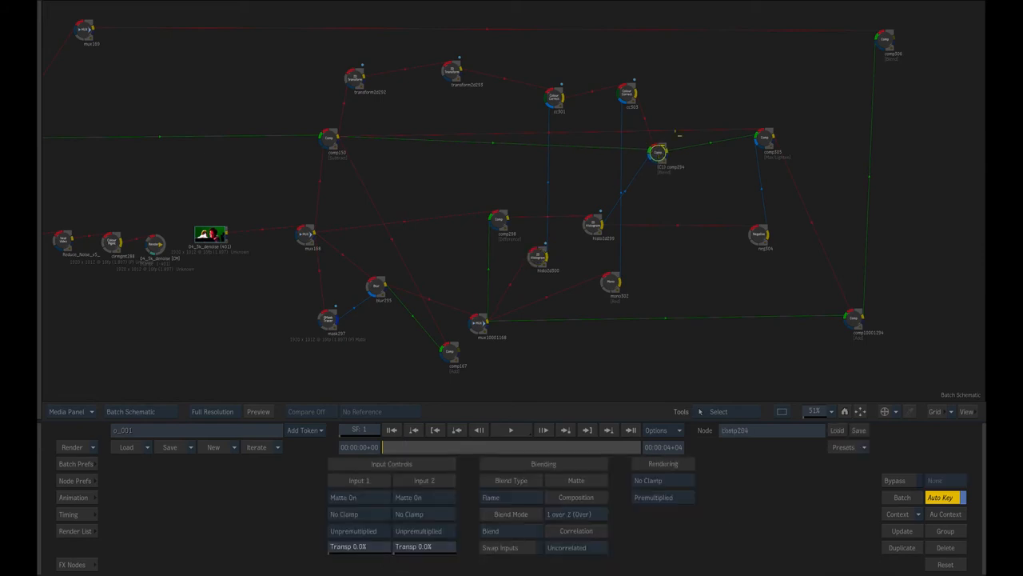
Step: Raise the grain Colour Correct node's RGB gain so the tiled grain matches the plate
left_click(547, 259)
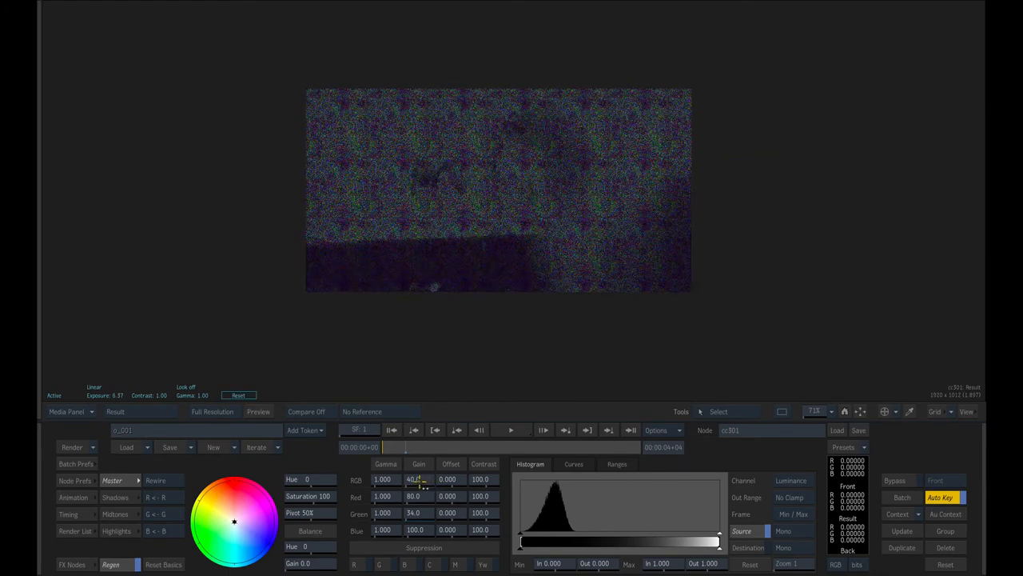
left_click_drag(414, 480, 424, 480)
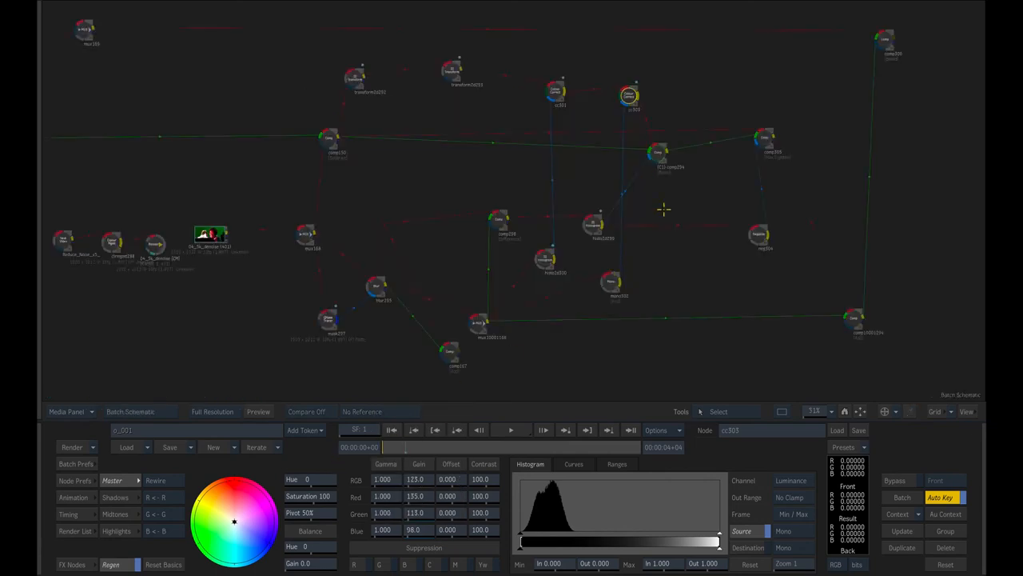
Step: Select a Comp node and adjust its connections feeding the final result
left_click(659, 150)
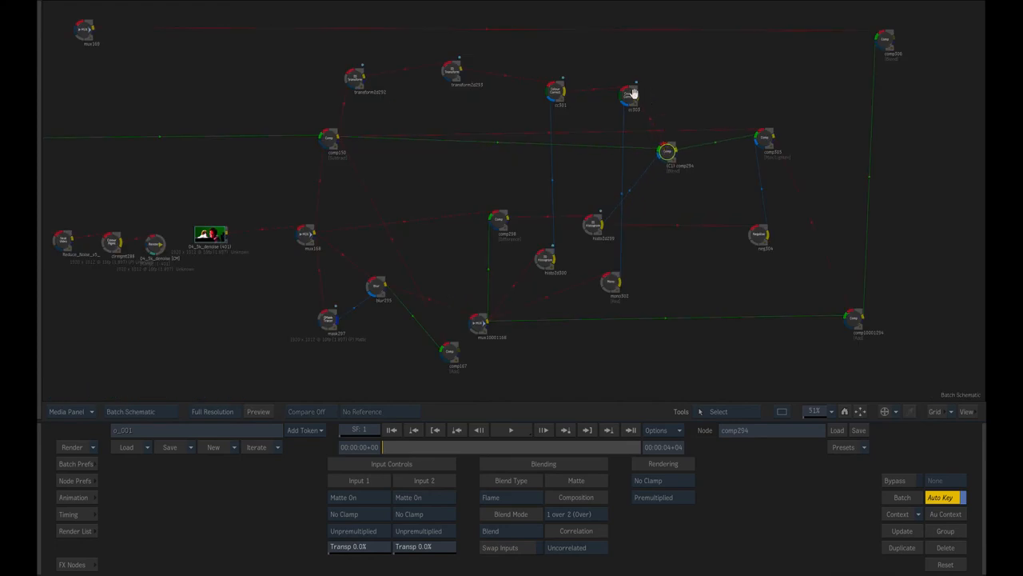
double_click(631, 96)
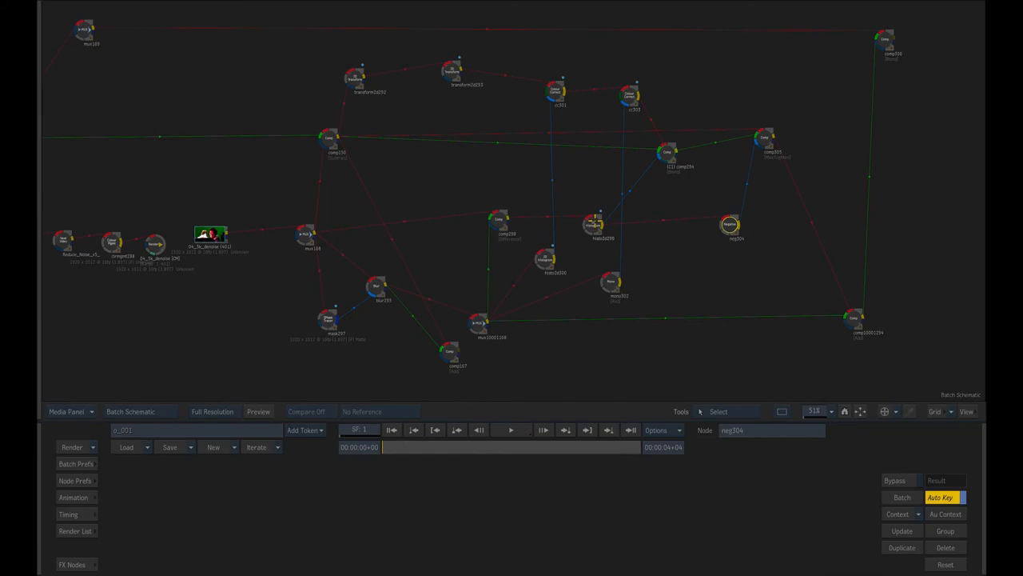
Step: View the final regrained comp result zoomed into the face area
double_click(593, 224)
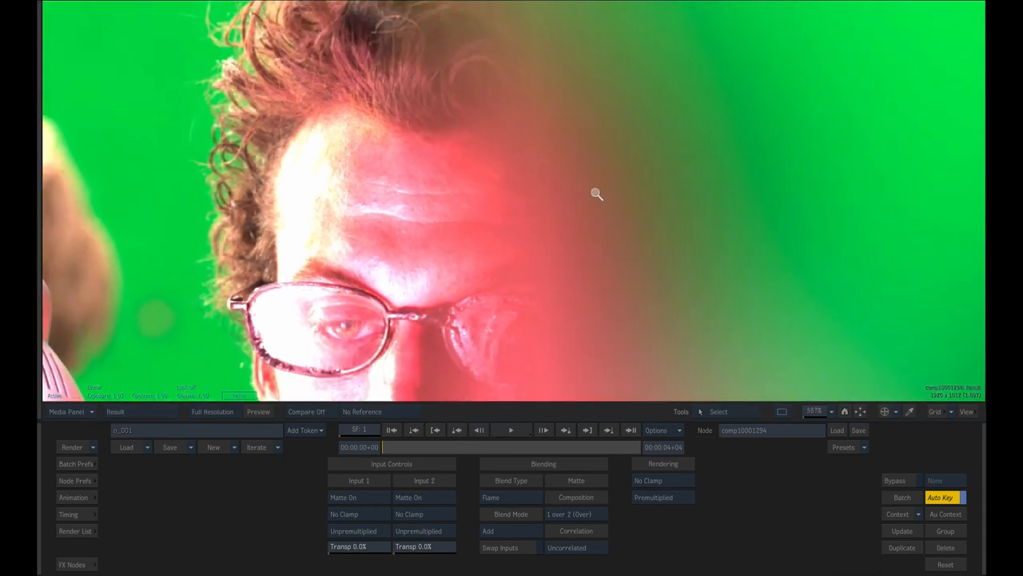
Step: Return to the schematic and view the original comp node for comparison
left_click(129, 411)
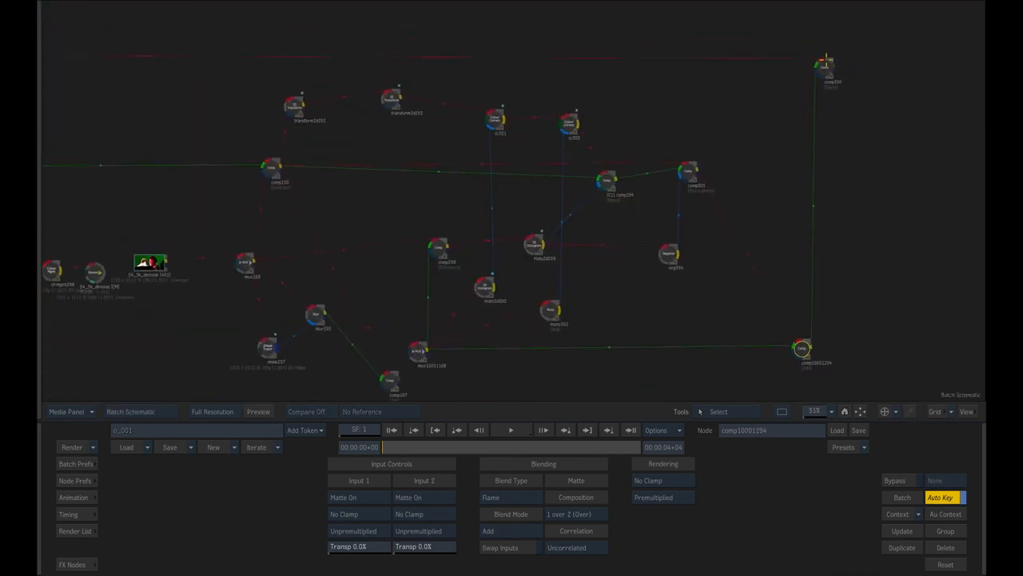
double_click(833, 75)
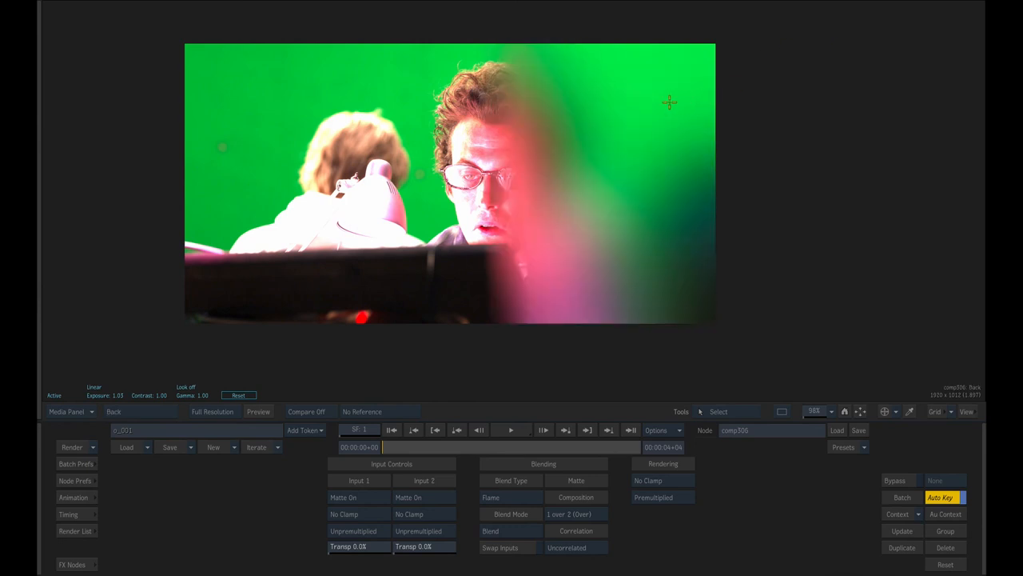